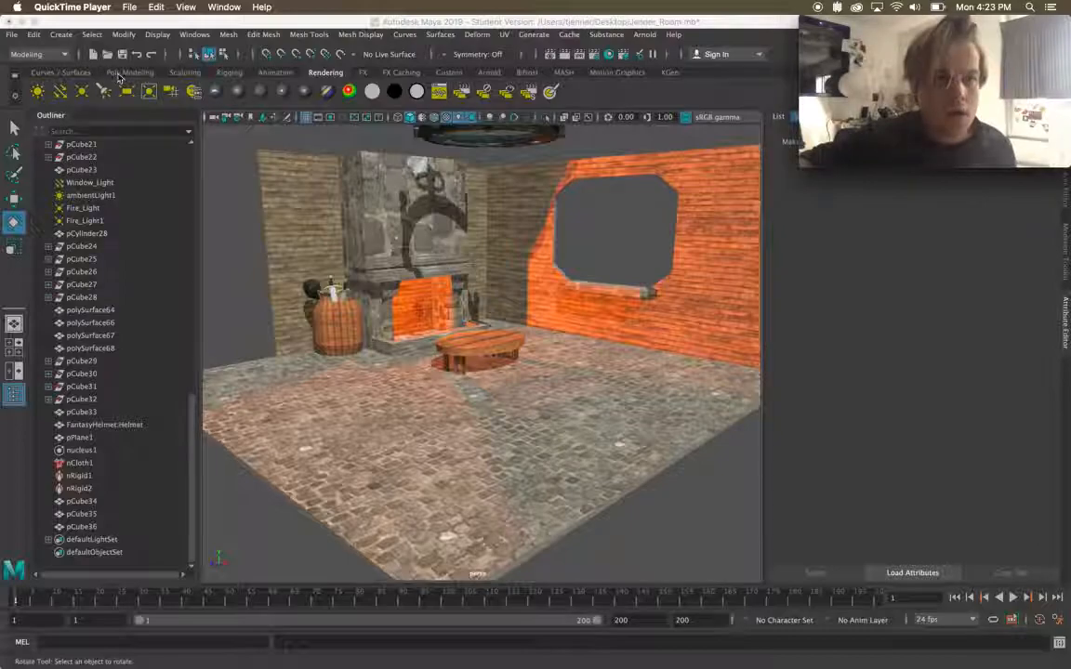
# Step: Add camera1 beside the barrel via Create > Cameras > Camera
pyautogui.click(62, 35)
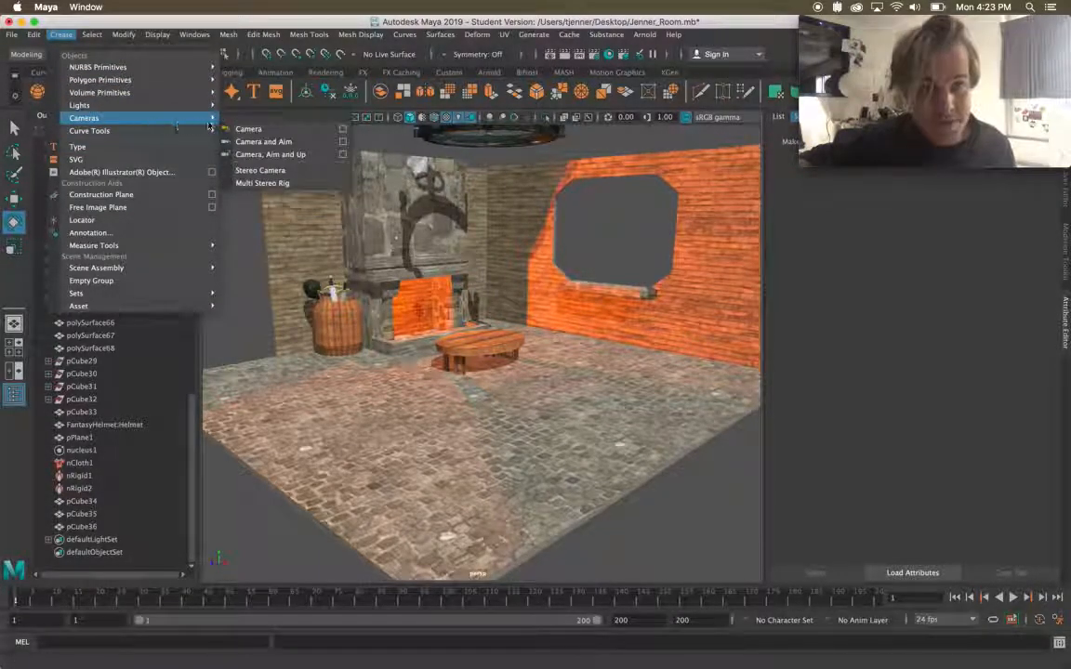
pyautogui.click(247, 129)
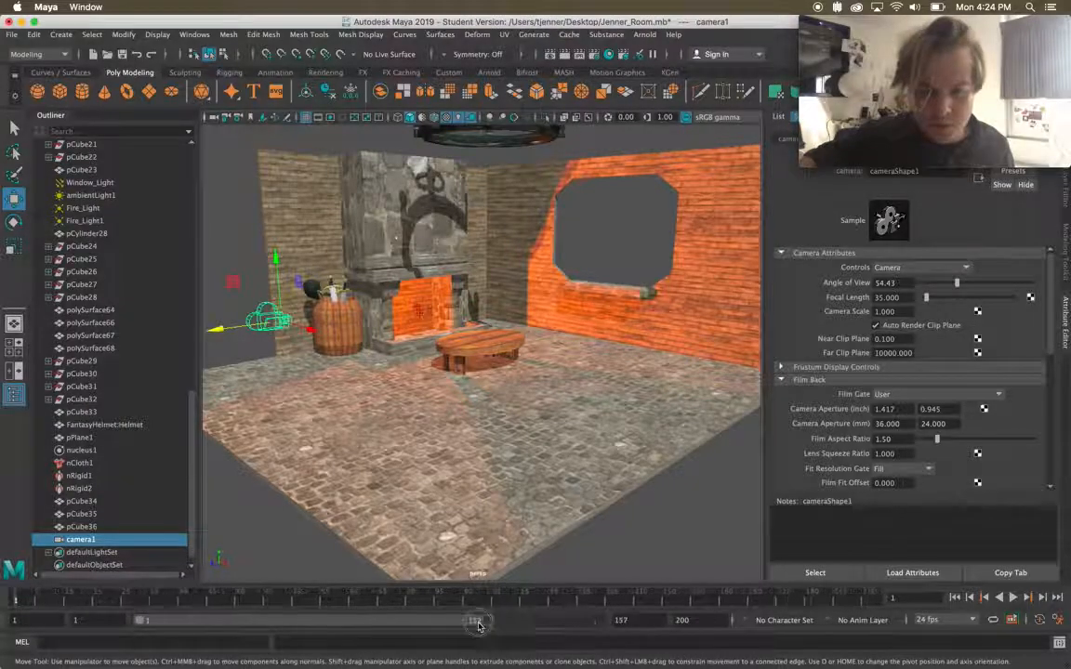
# Step: Scrub the time slider to key camera1 moving from the barrel toward the round table
pyautogui.moveTo(476, 621); pyautogui.dragTo(483, 621)
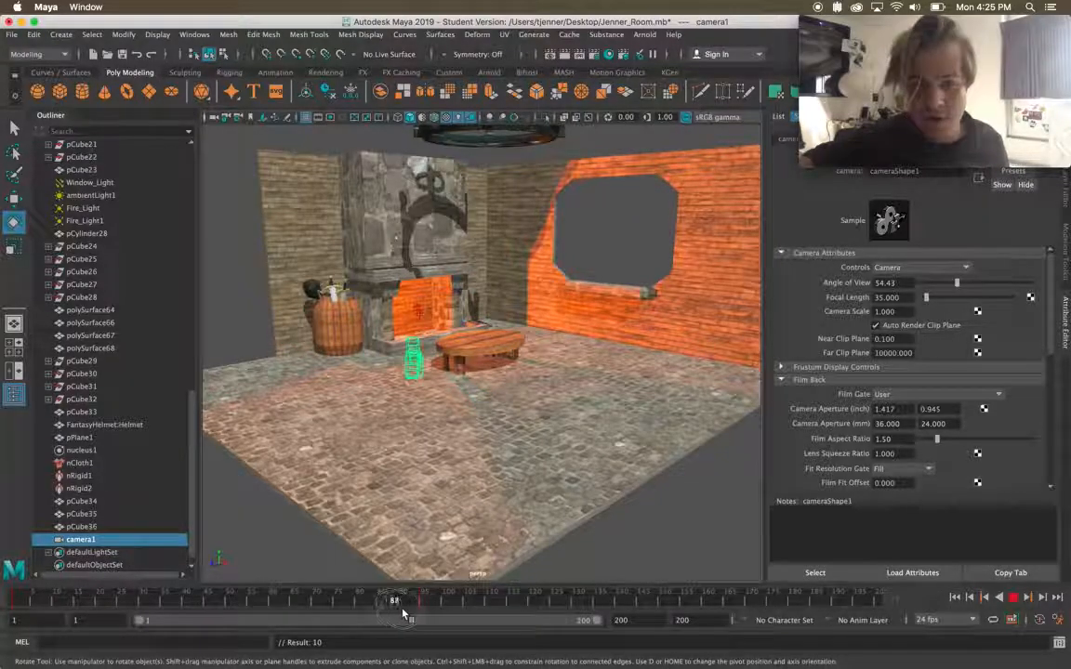
# Step: Scrub to another frame and set the viewport to look through camera1
pyautogui.moveTo(405, 602); pyautogui.dragTo(423, 602)
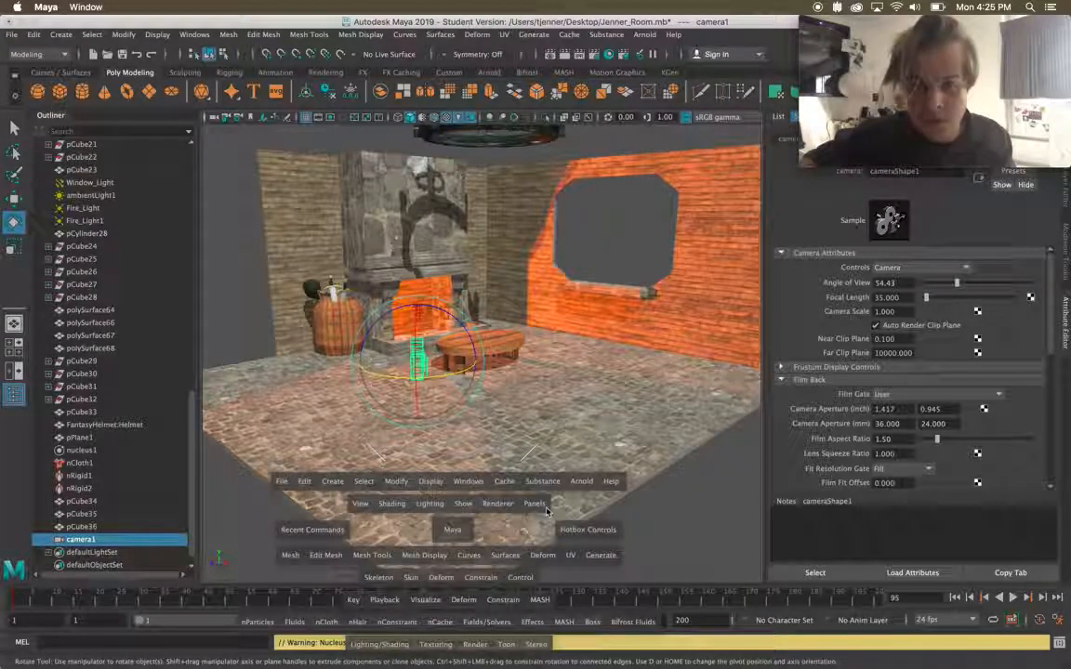
pyautogui.click(533, 504)
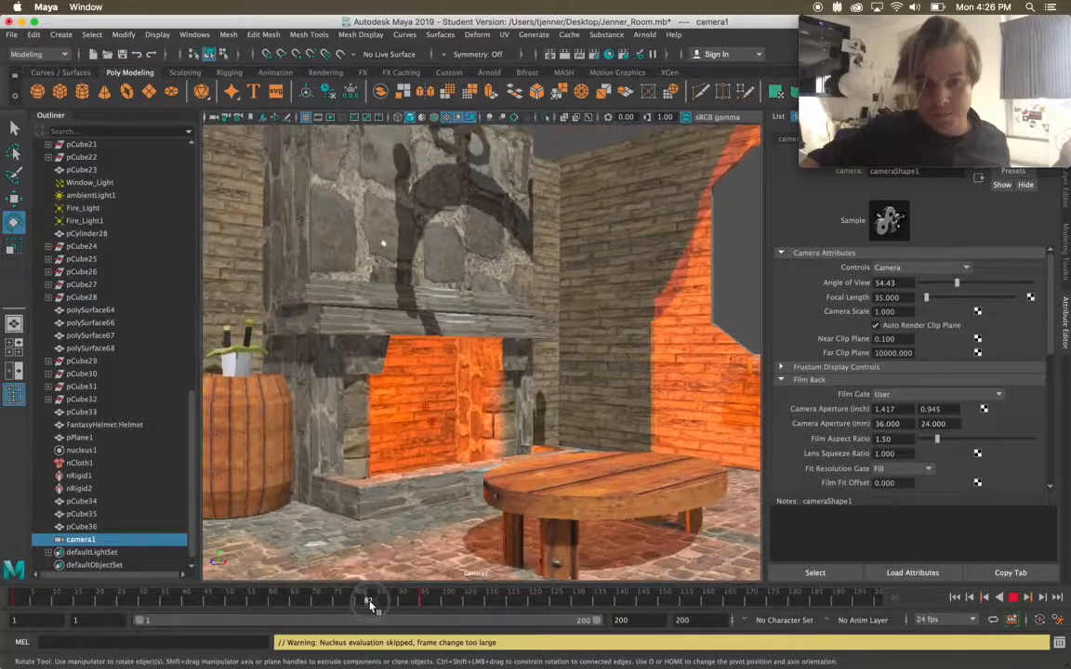
# Step: Key camera1 at later frames aimed toward the window wall, then stop playback
pyautogui.moveTo(370, 601); pyautogui.dragTo(411, 601)
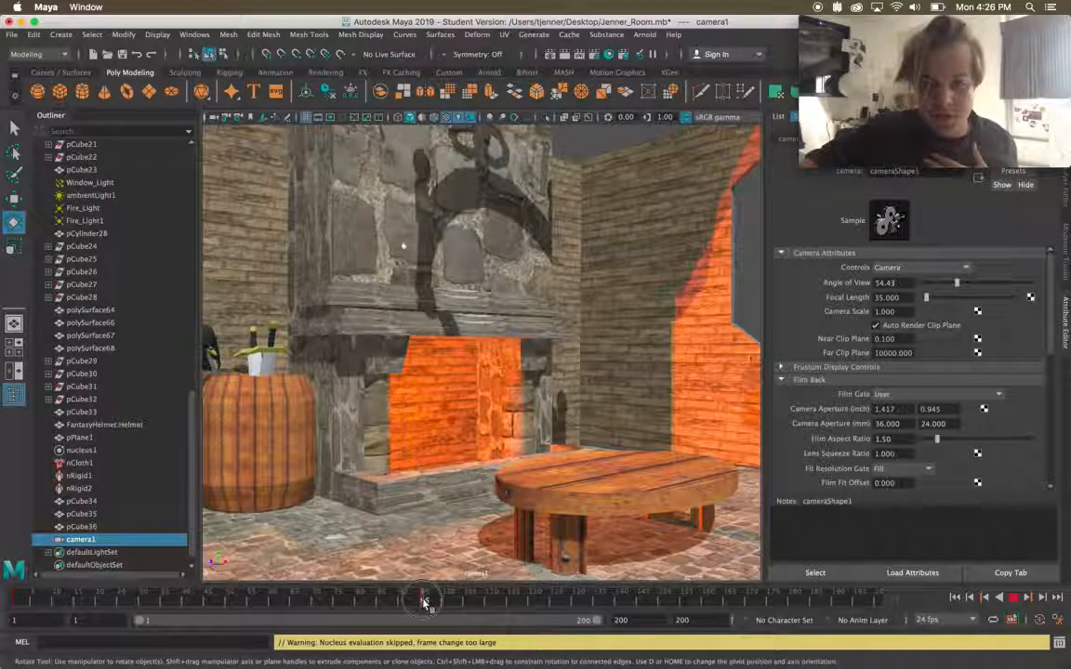
pyautogui.moveTo(422, 600); pyautogui.dragTo(474, 599)
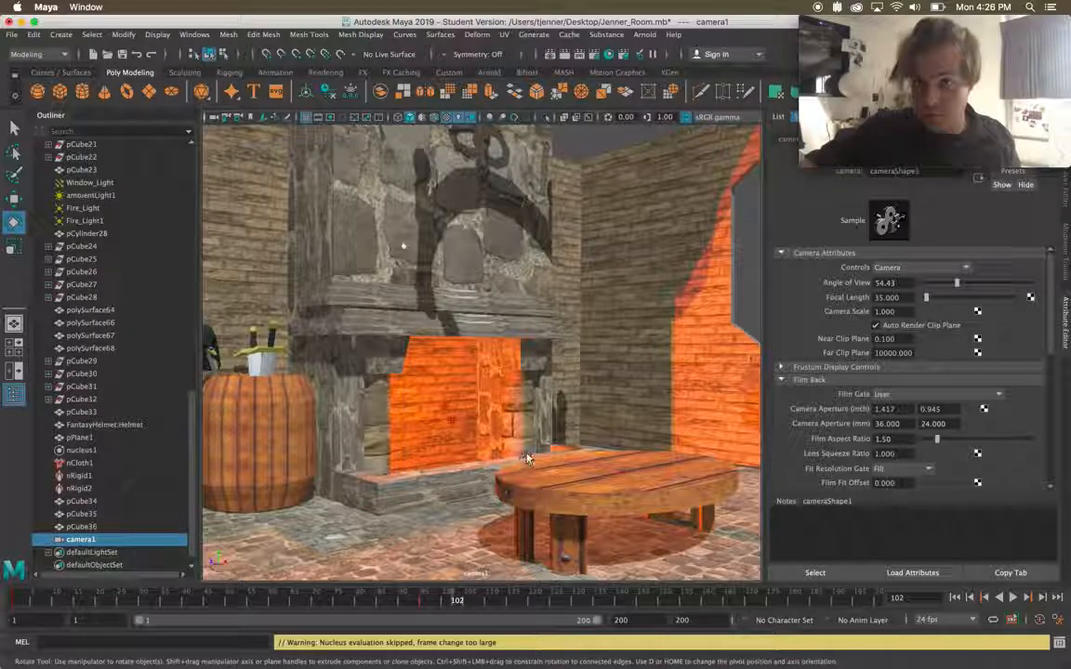
pyautogui.moveTo(530, 456); pyautogui.dragTo(492, 442)
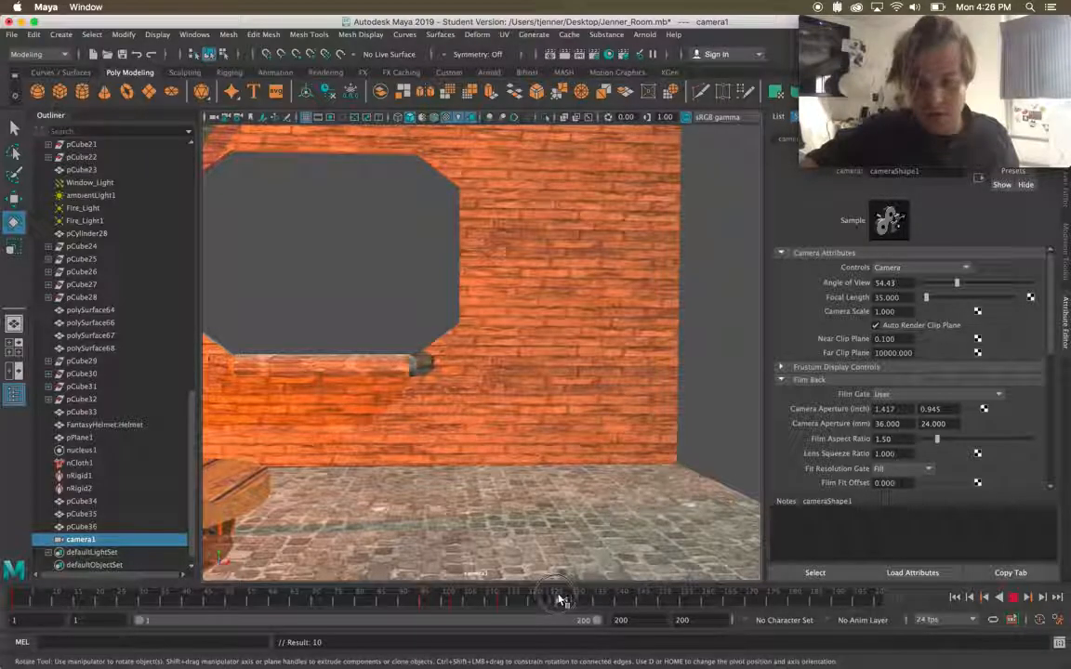
pyautogui.moveTo(558, 596); pyautogui.dragTo(569, 597)
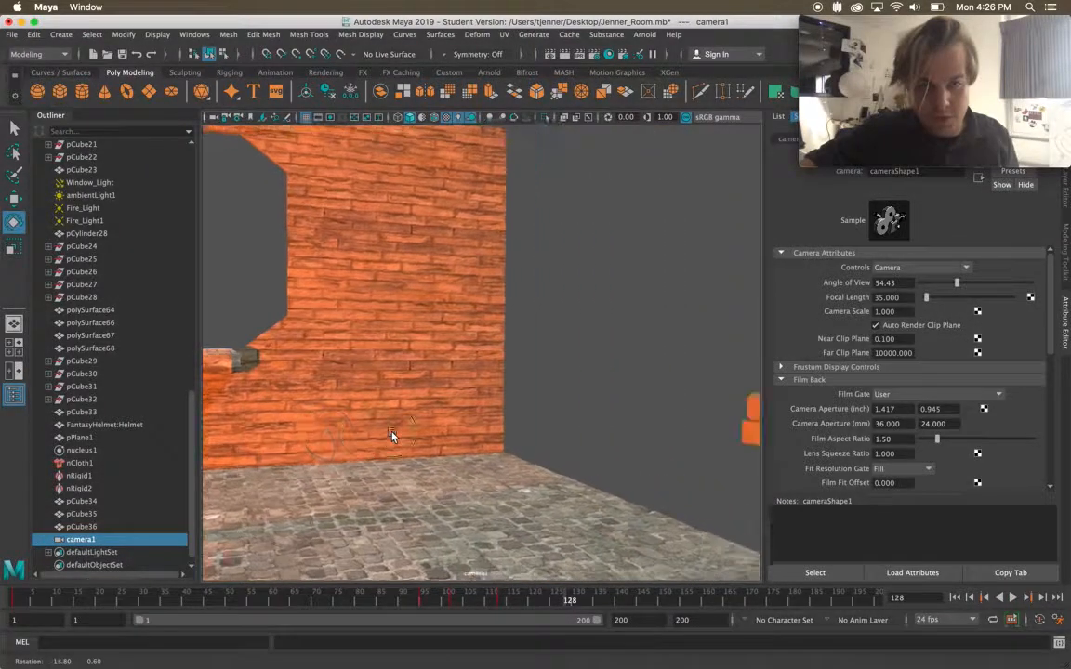
pyautogui.moveTo(391, 435); pyautogui.dragTo(274, 439)
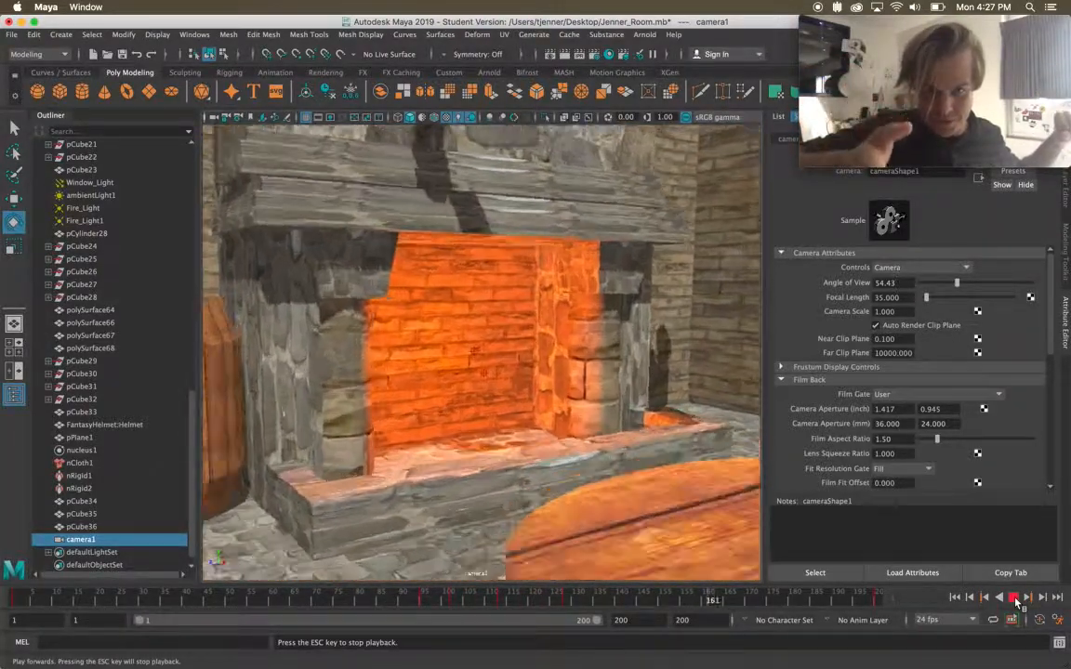
pyautogui.click(1008, 601)
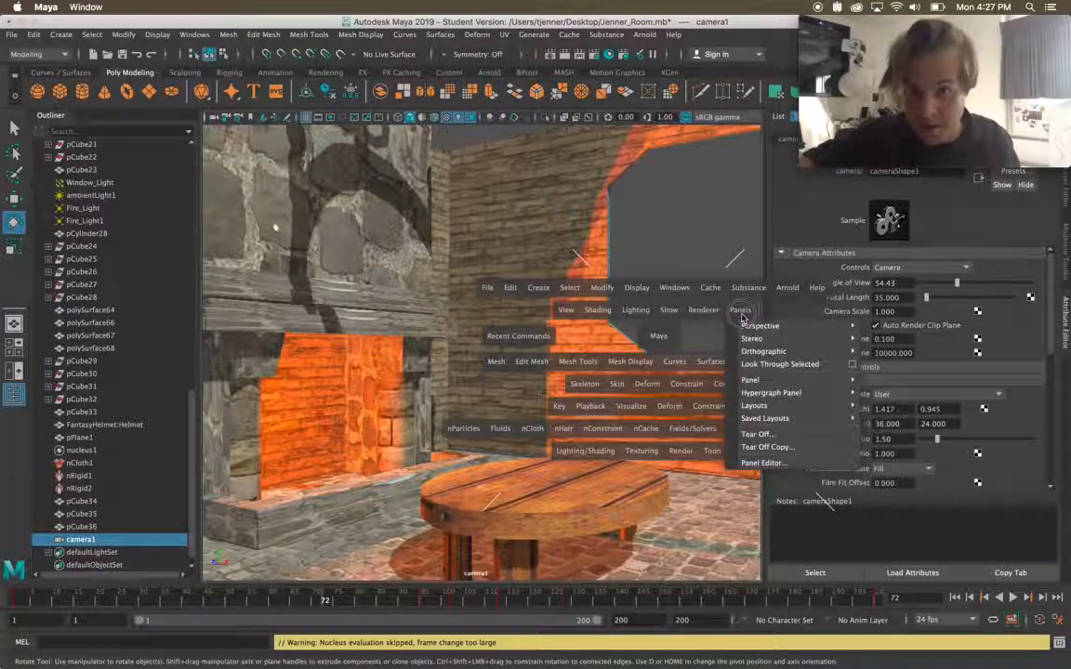
# Step: Switch the viewport back to the default persp camera via Panels > Perspective
pyautogui.click(759, 325)
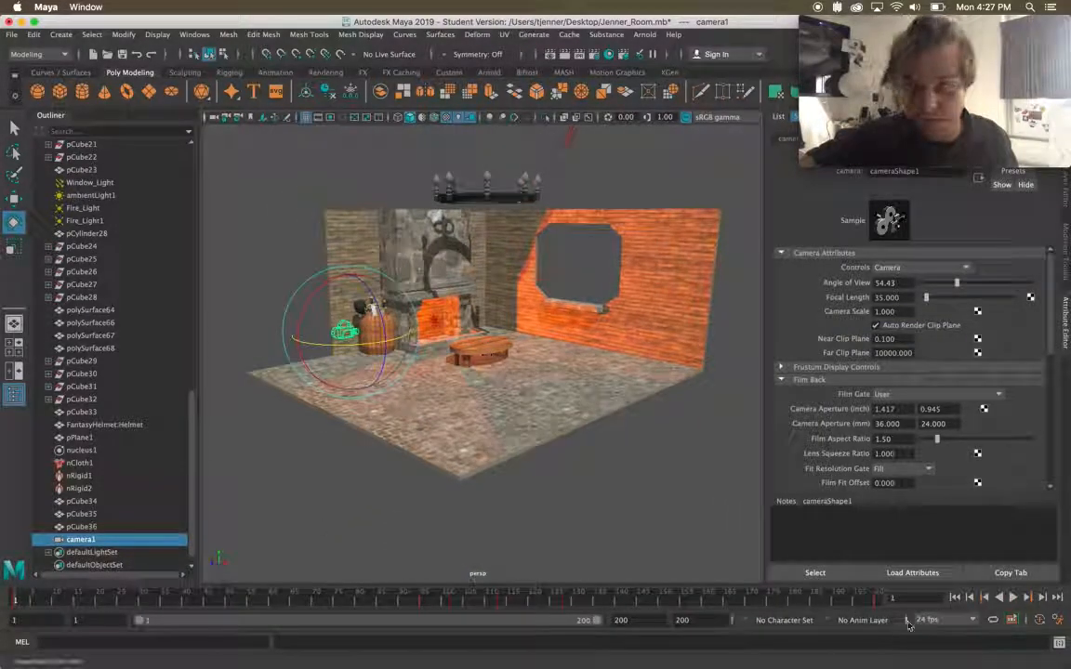
pyautogui.click(1008, 596)
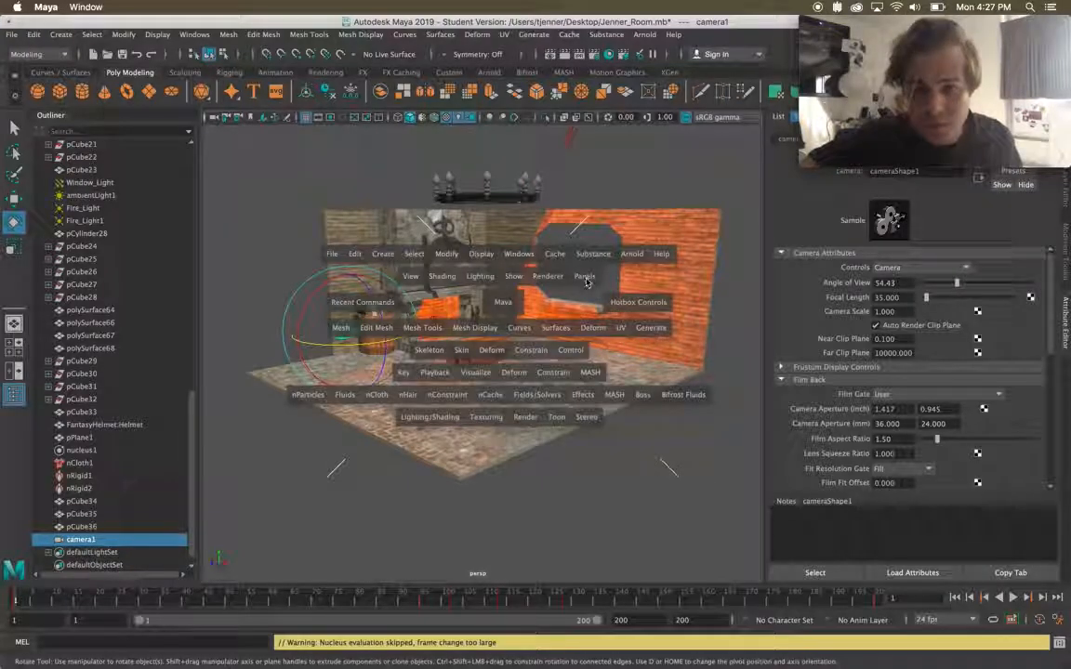
# Step: Set the viewport to camera1 via Panels > Perspective, framing the window wall
pyautogui.click(605, 291)
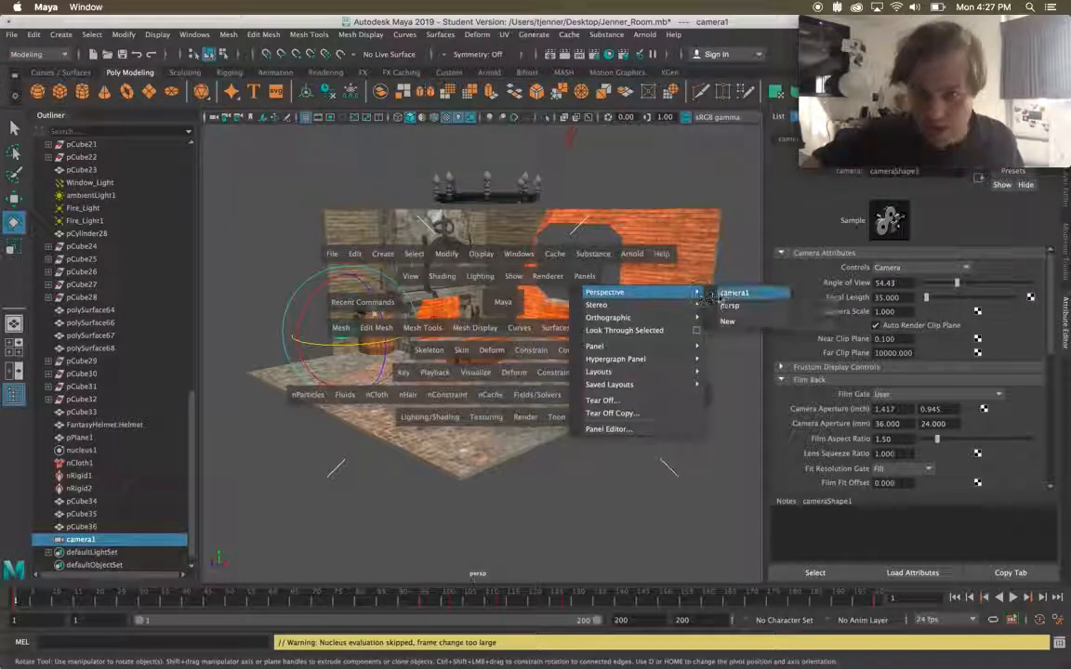
pyautogui.click(744, 292)
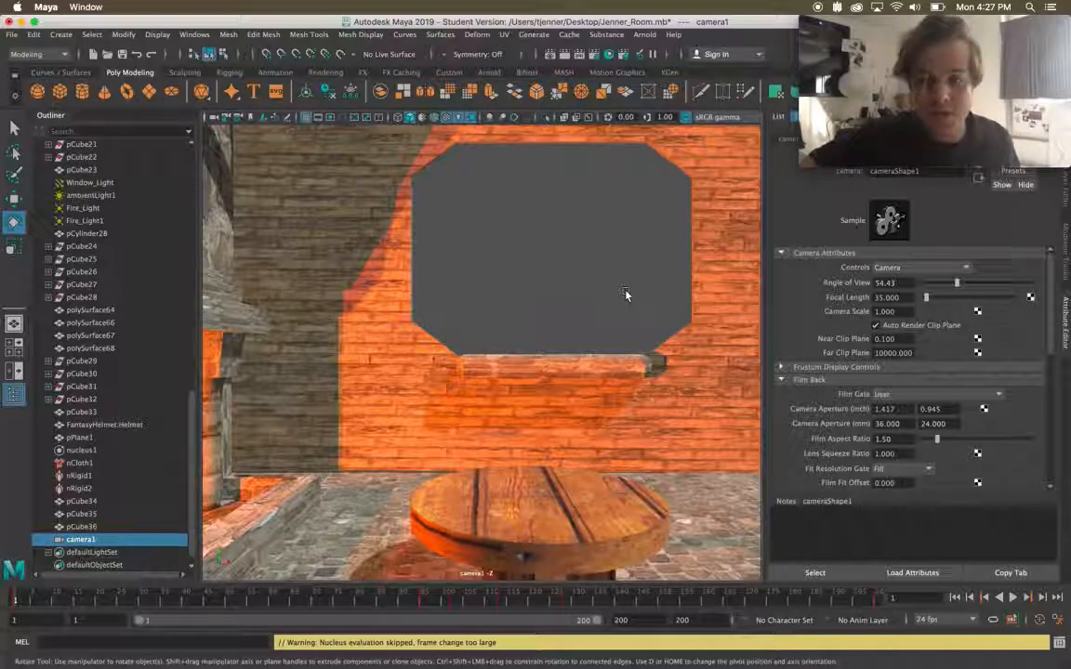